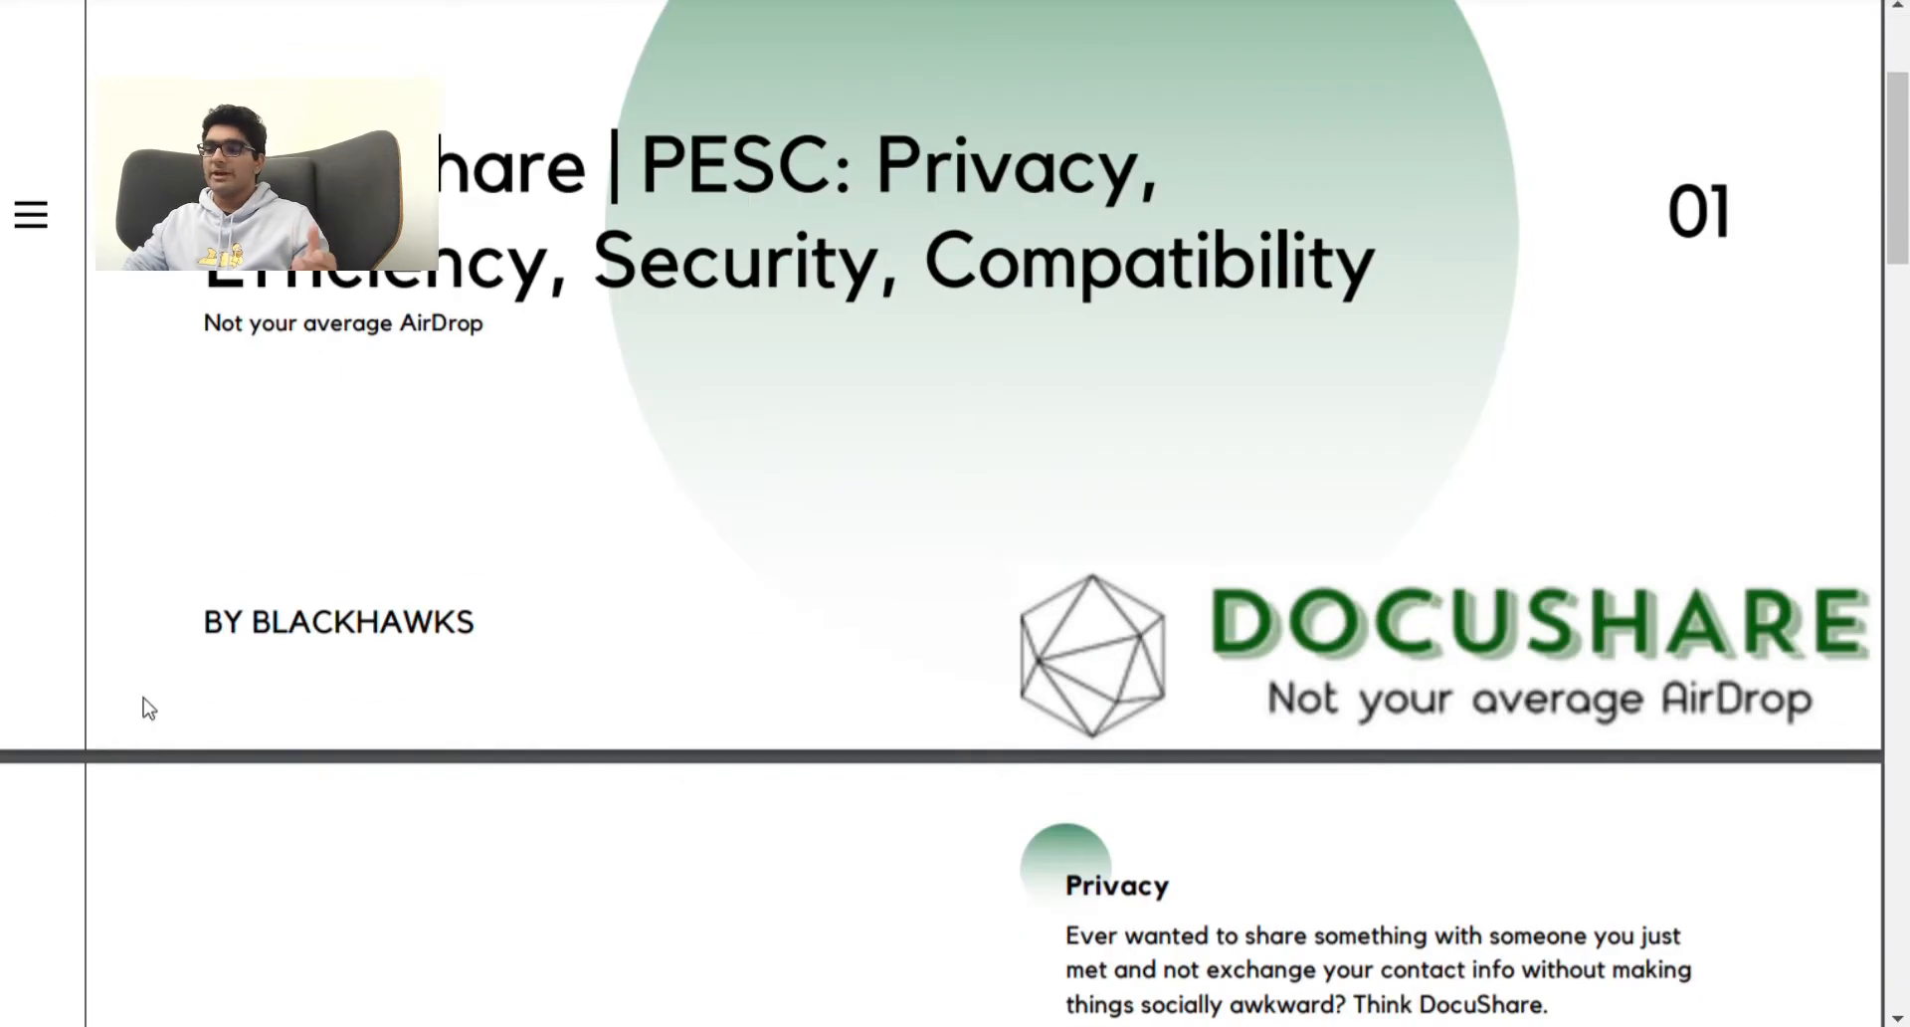
Scroll from the title slide down to the 02 USP's section (Privacy, Max File Limit, Android, Quick).
scroll(down, 3)
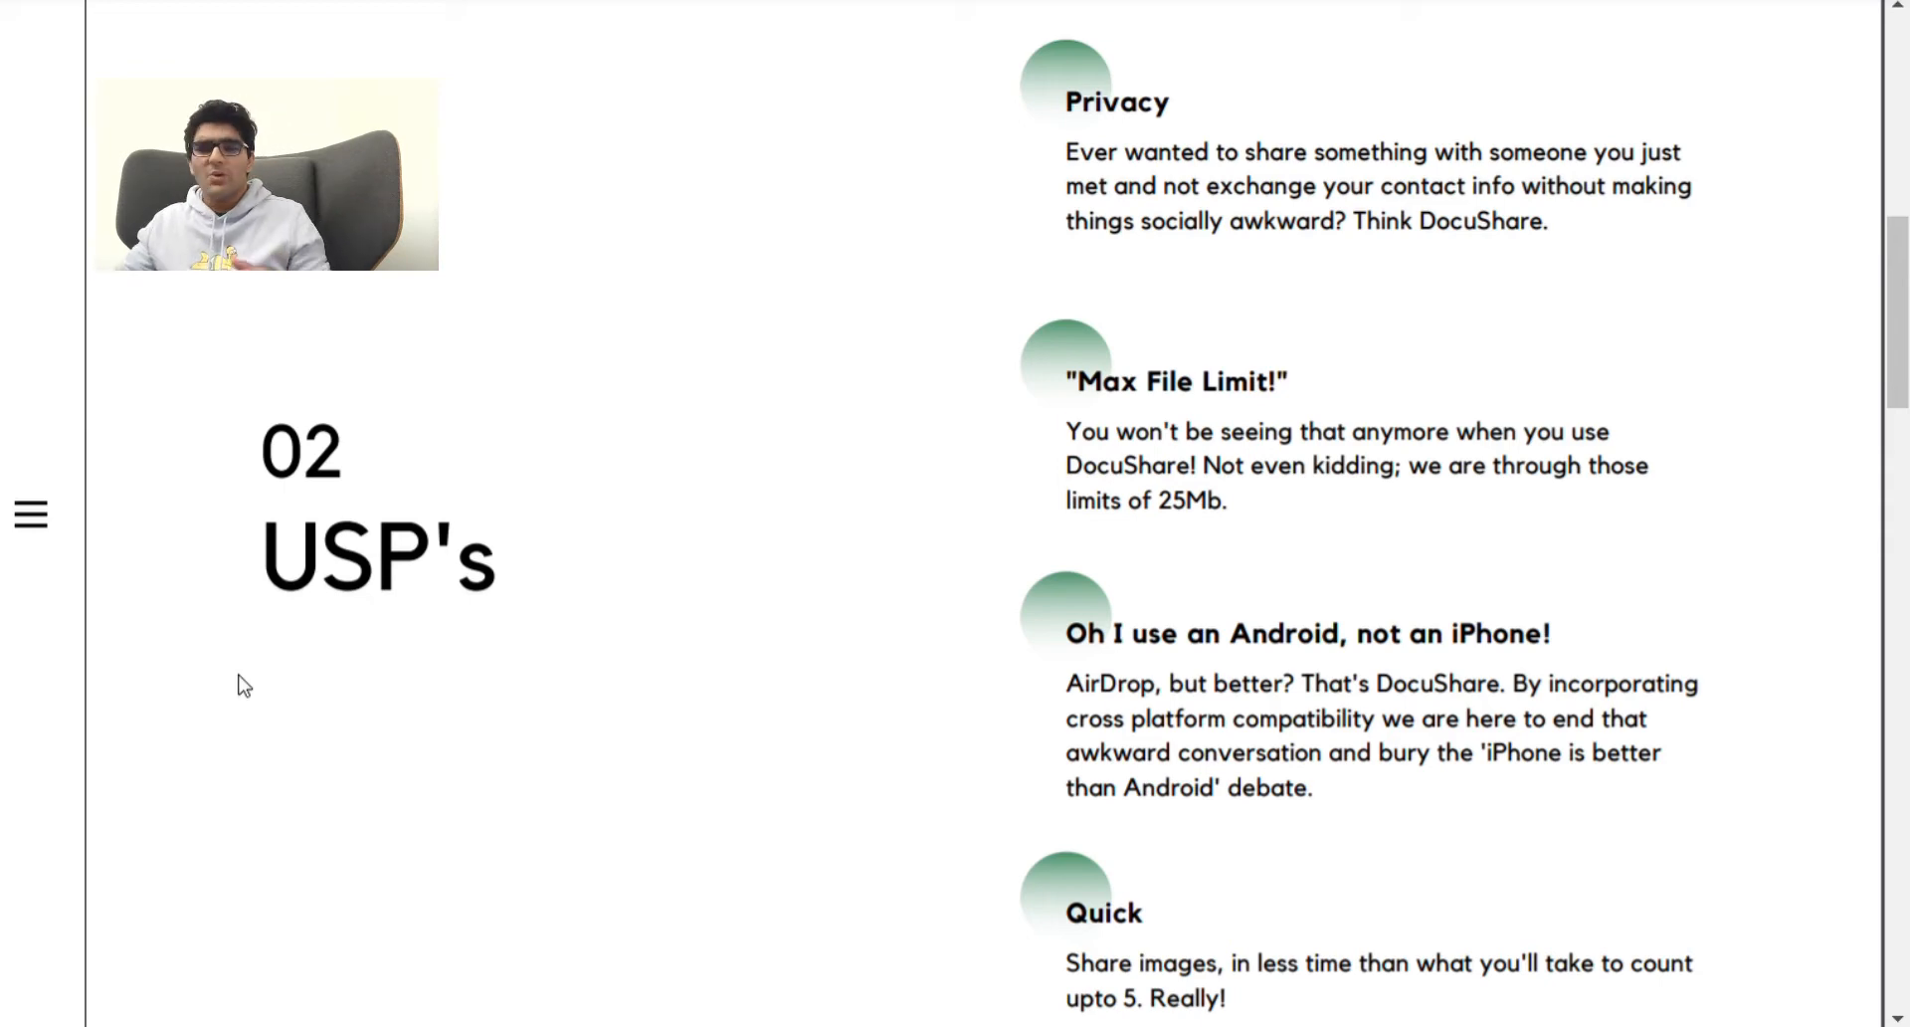
scroll(down, 3)
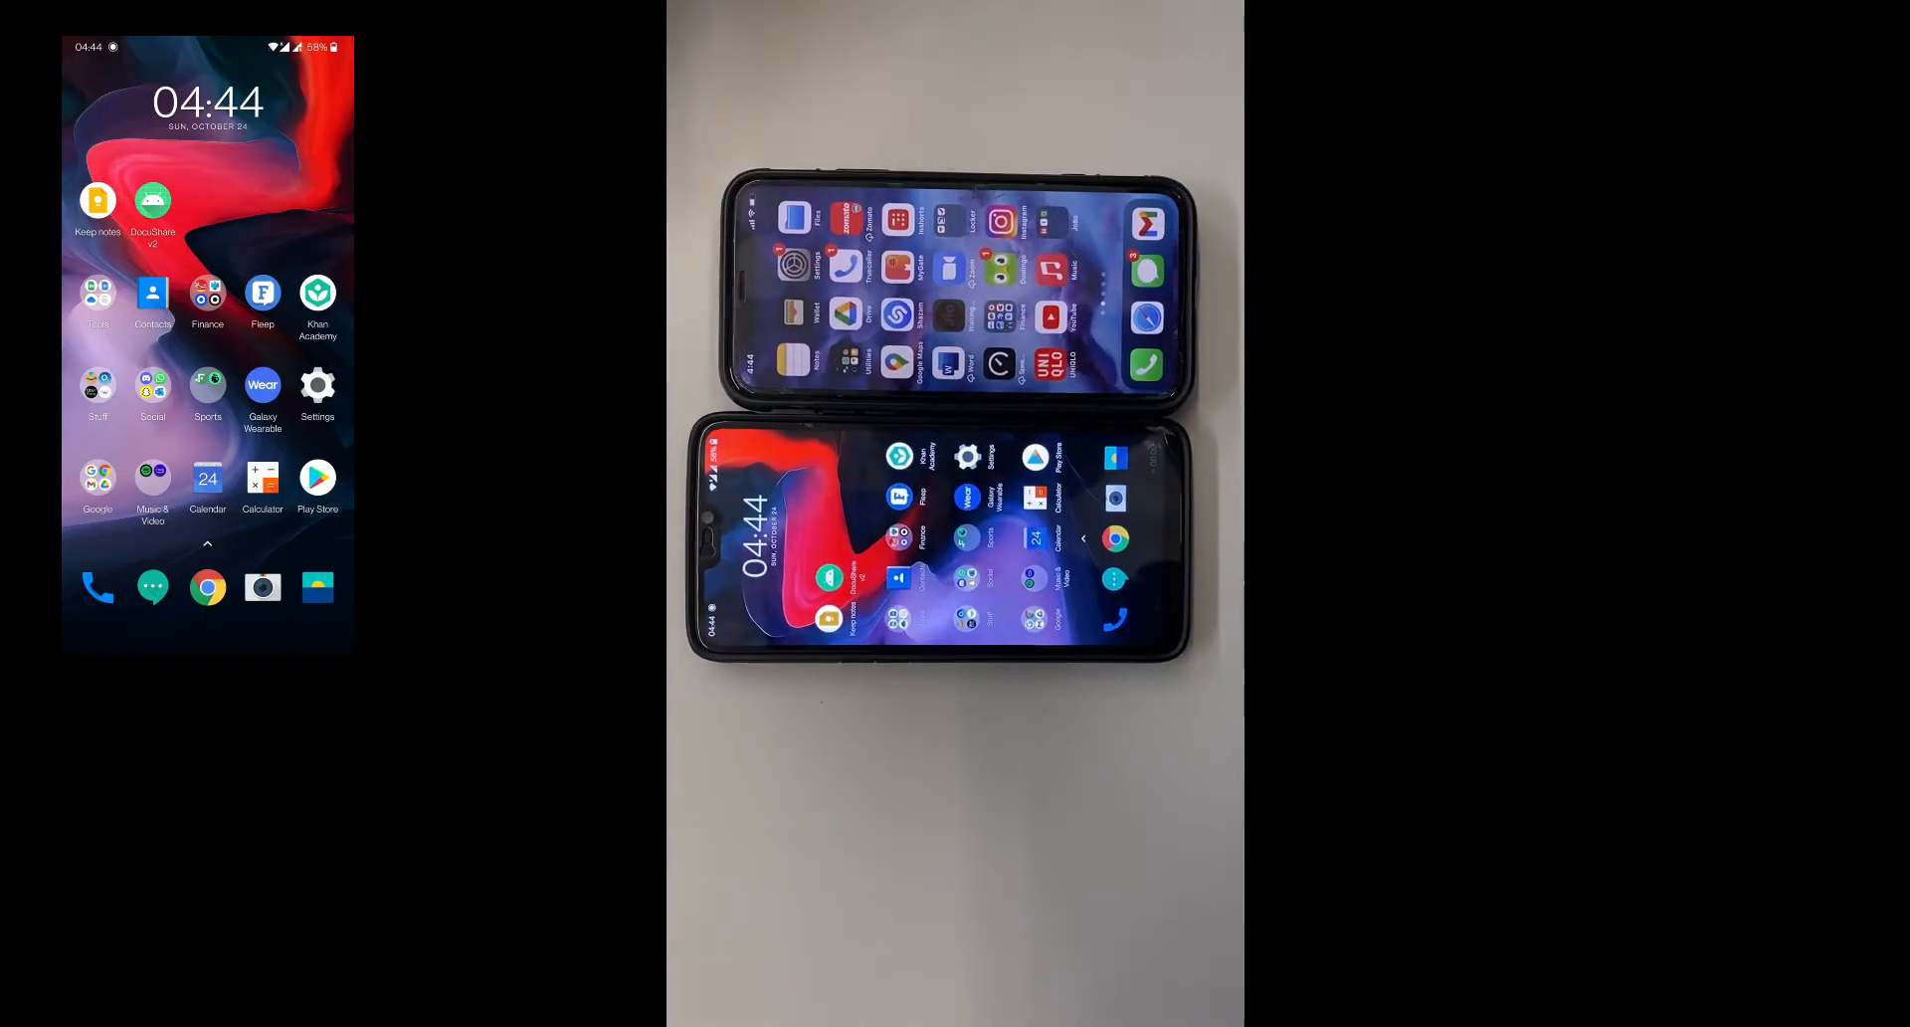
Launch DocuShare, sign in with Google, and start choosing a file via 1.CHOOSE.
click(153, 199)
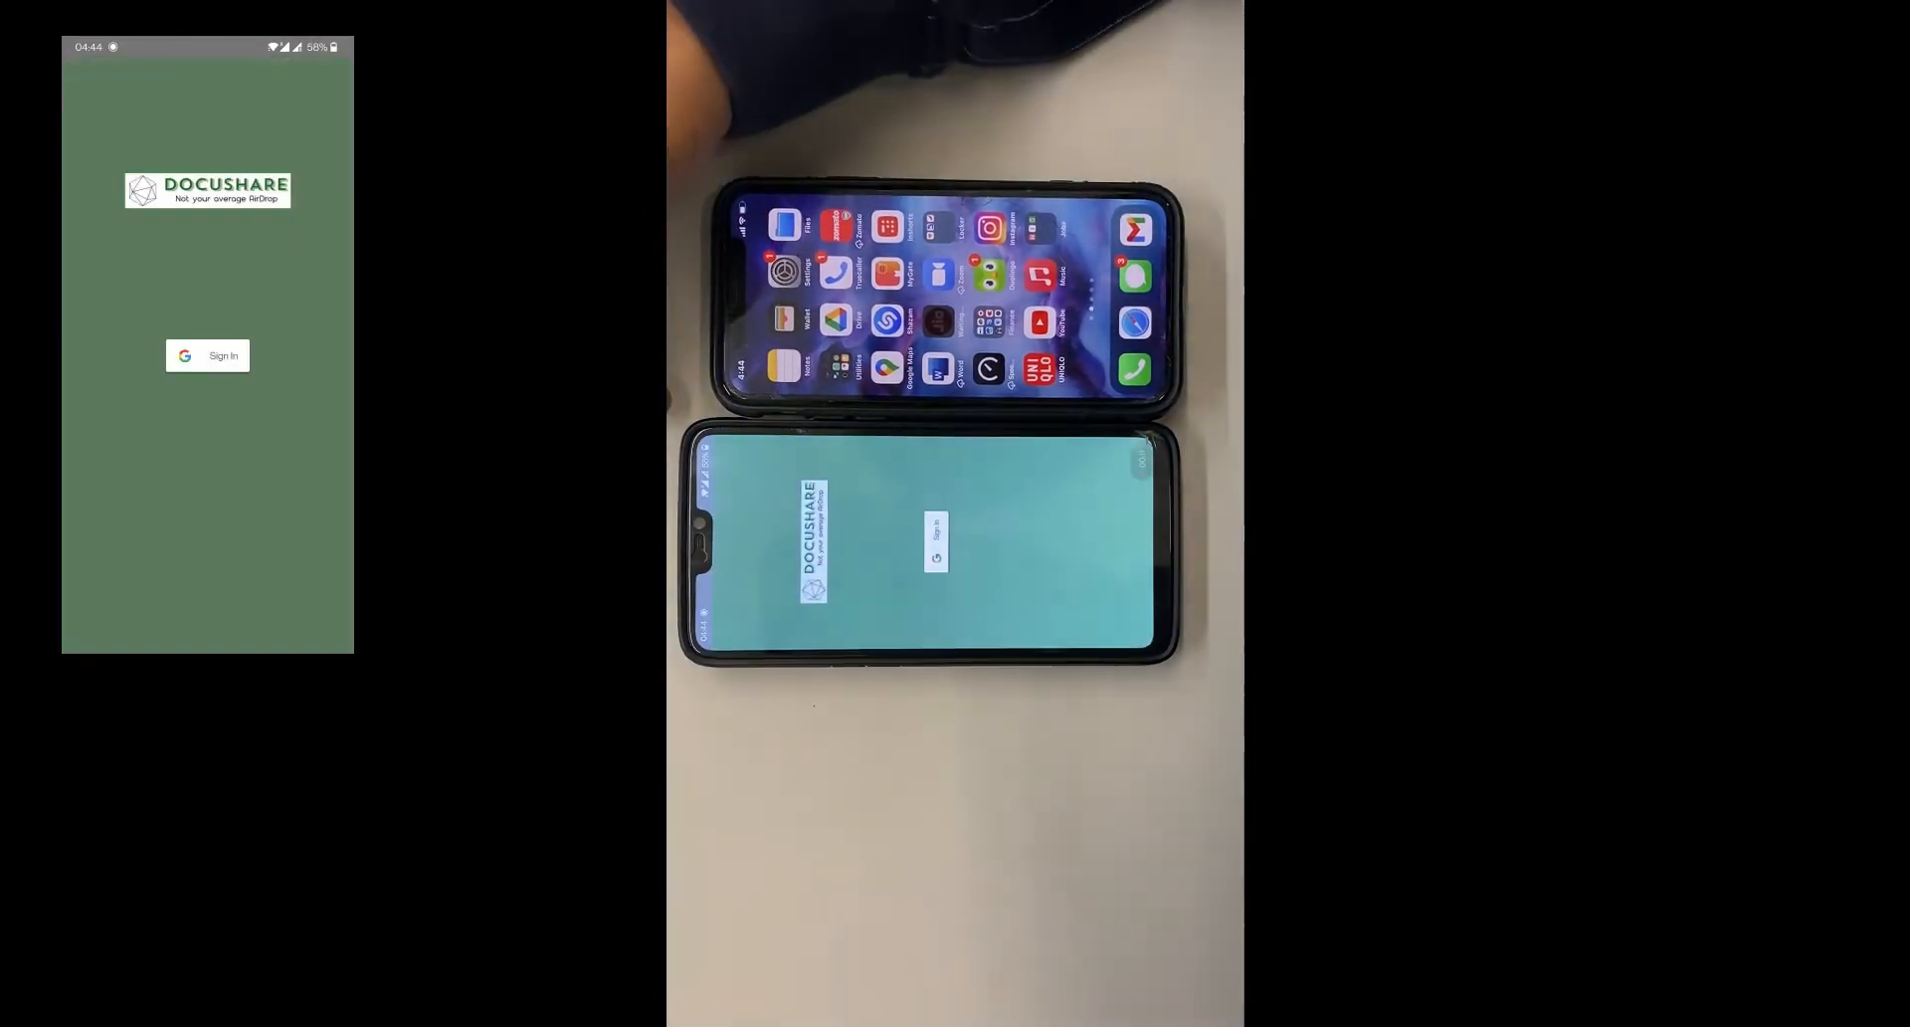
click(207, 354)
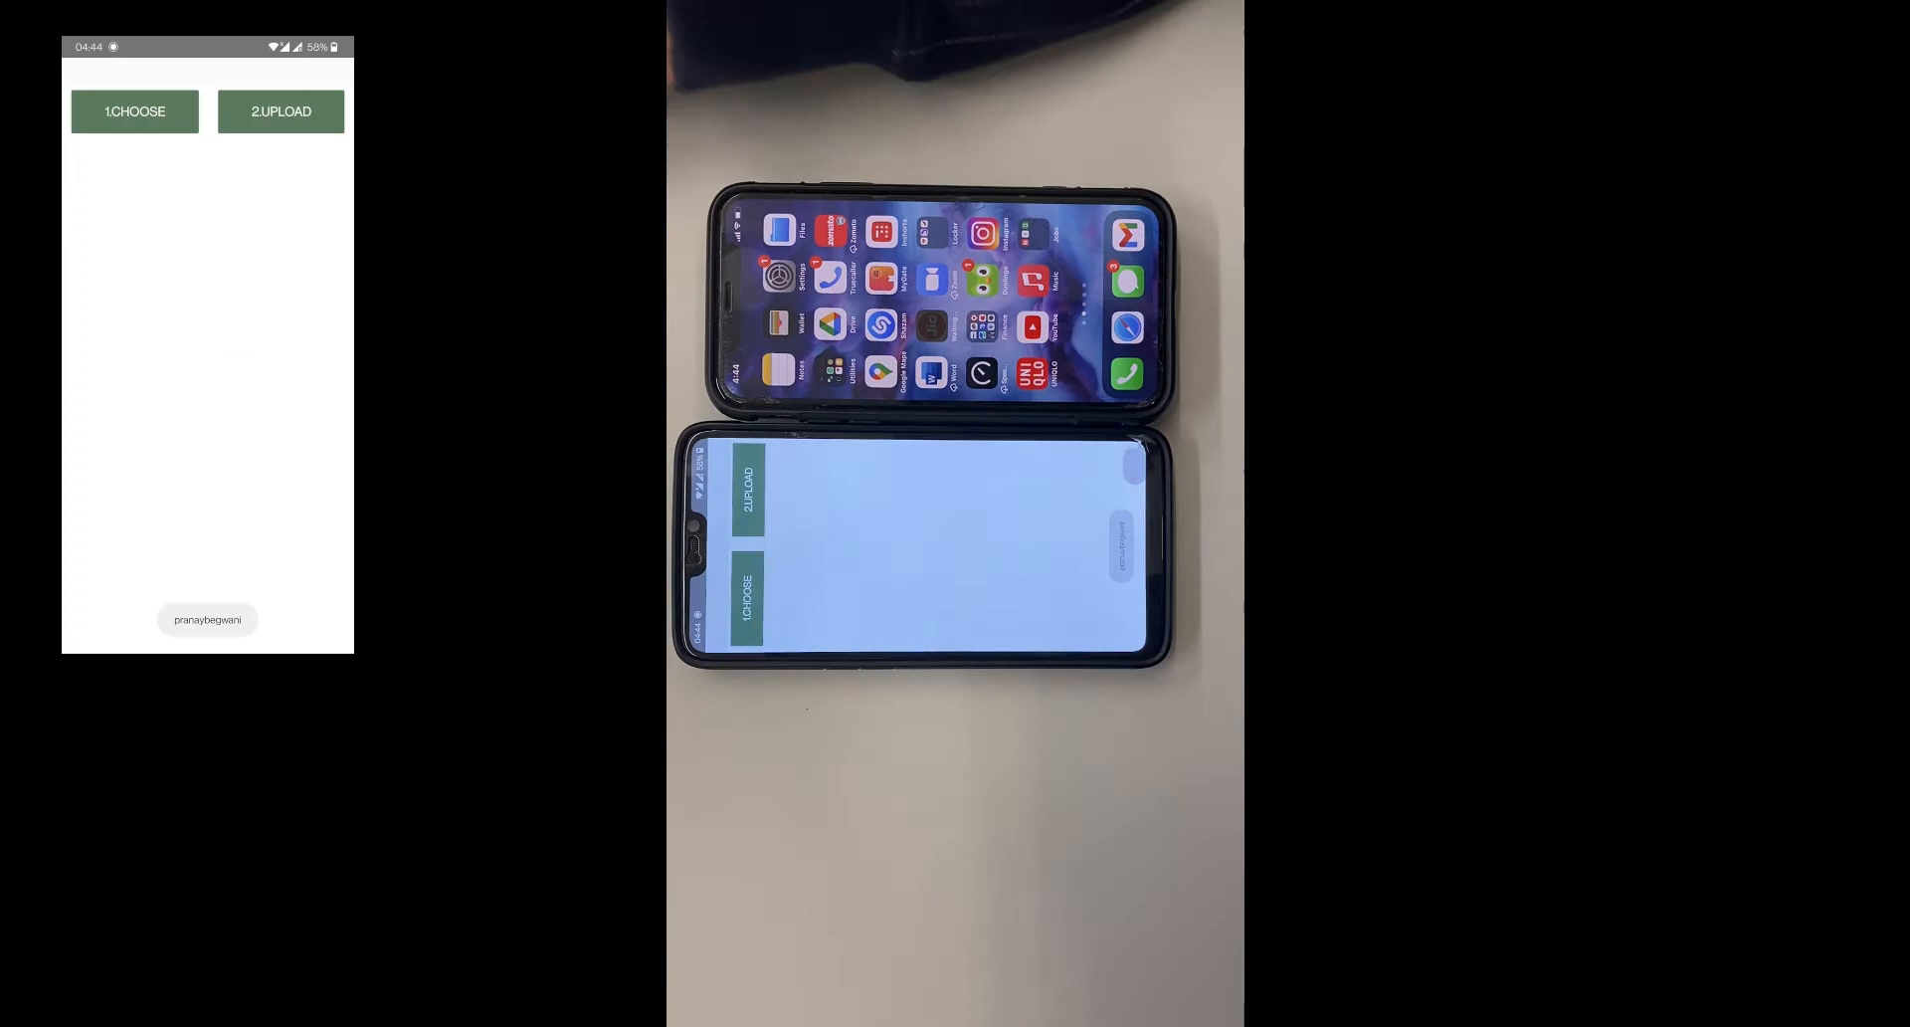
click(136, 109)
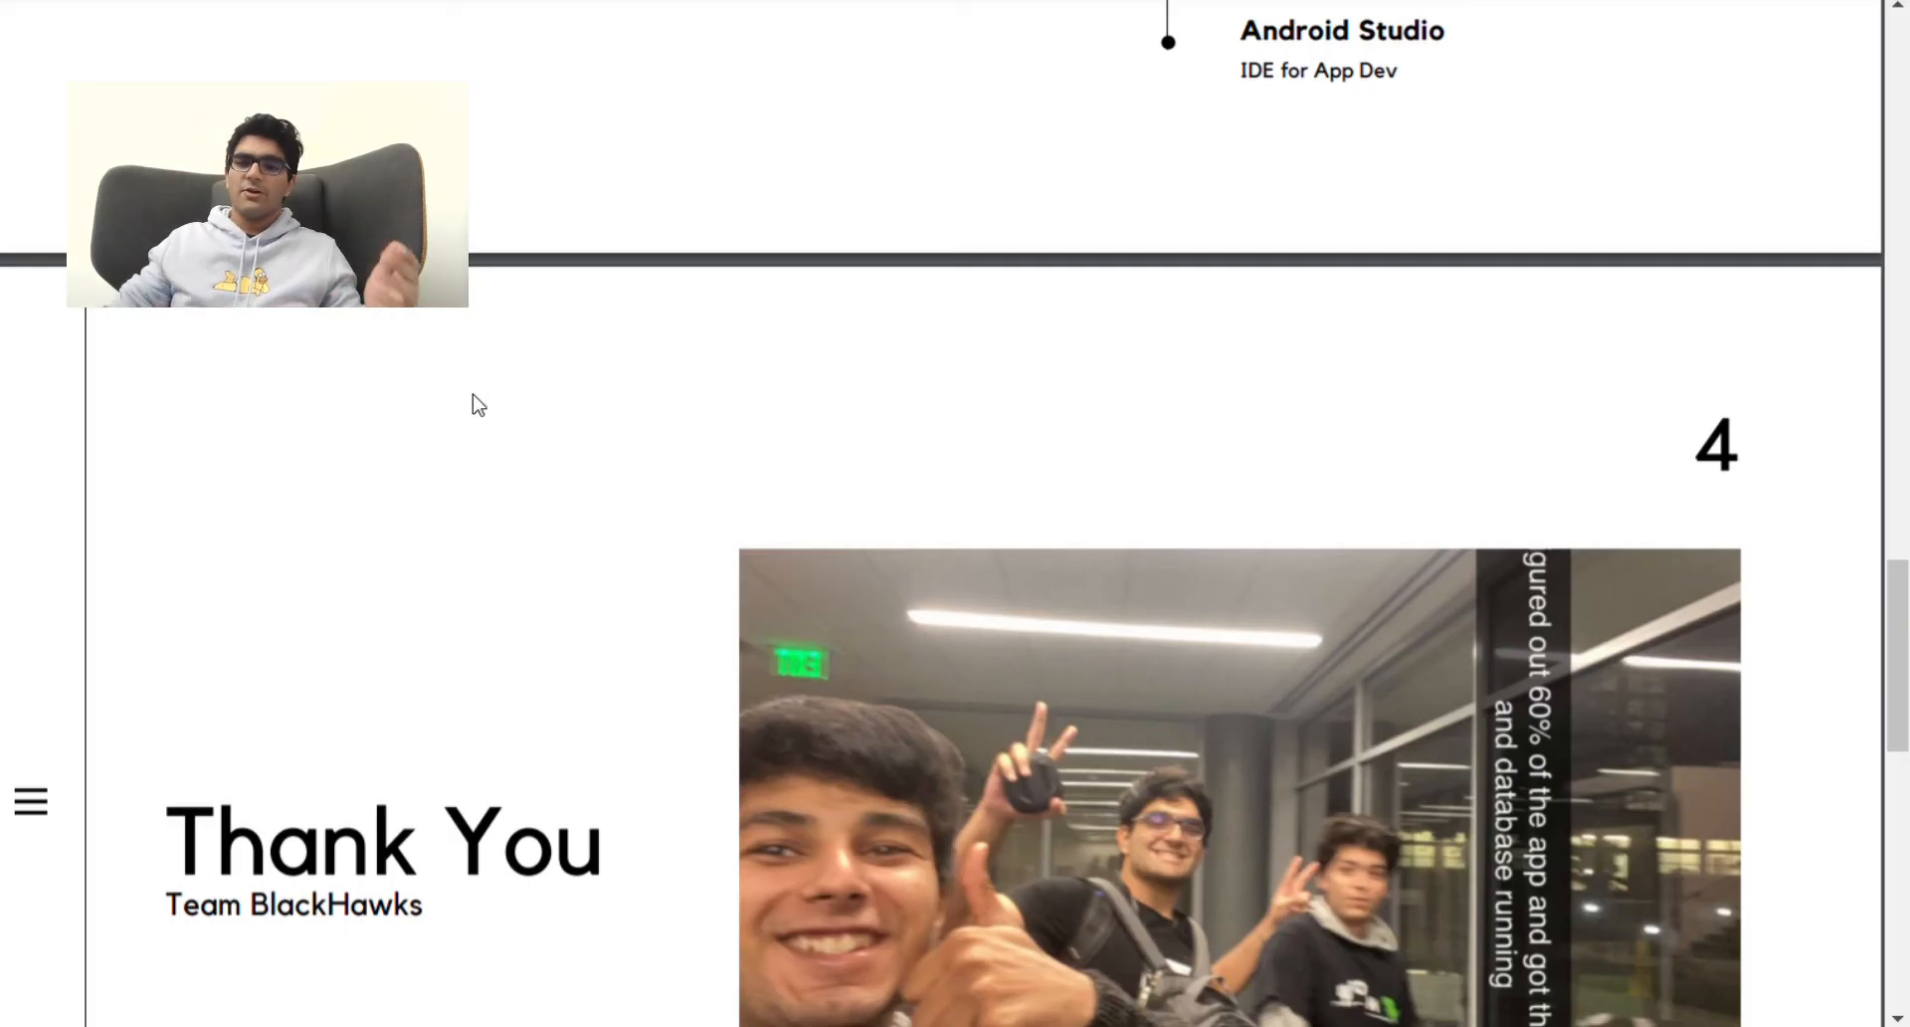
mouse_move(726, 521)
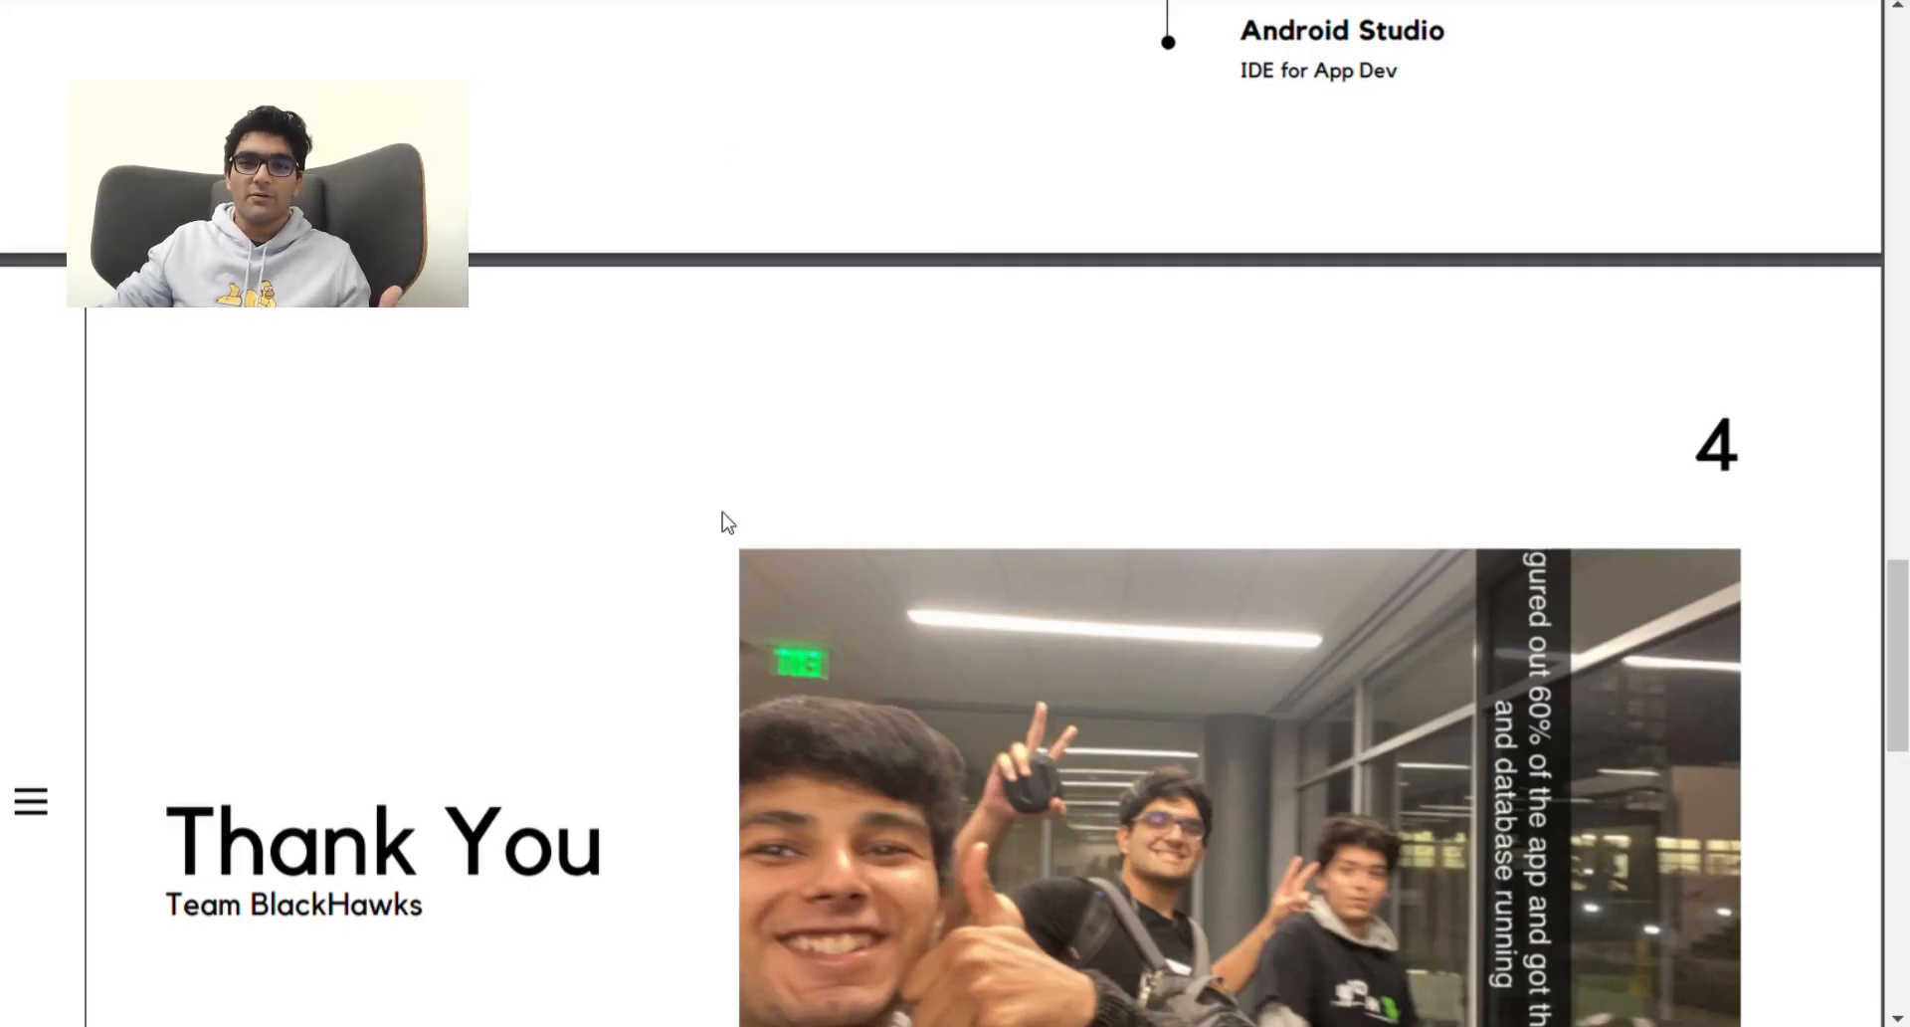
mouse_move(716, 440)
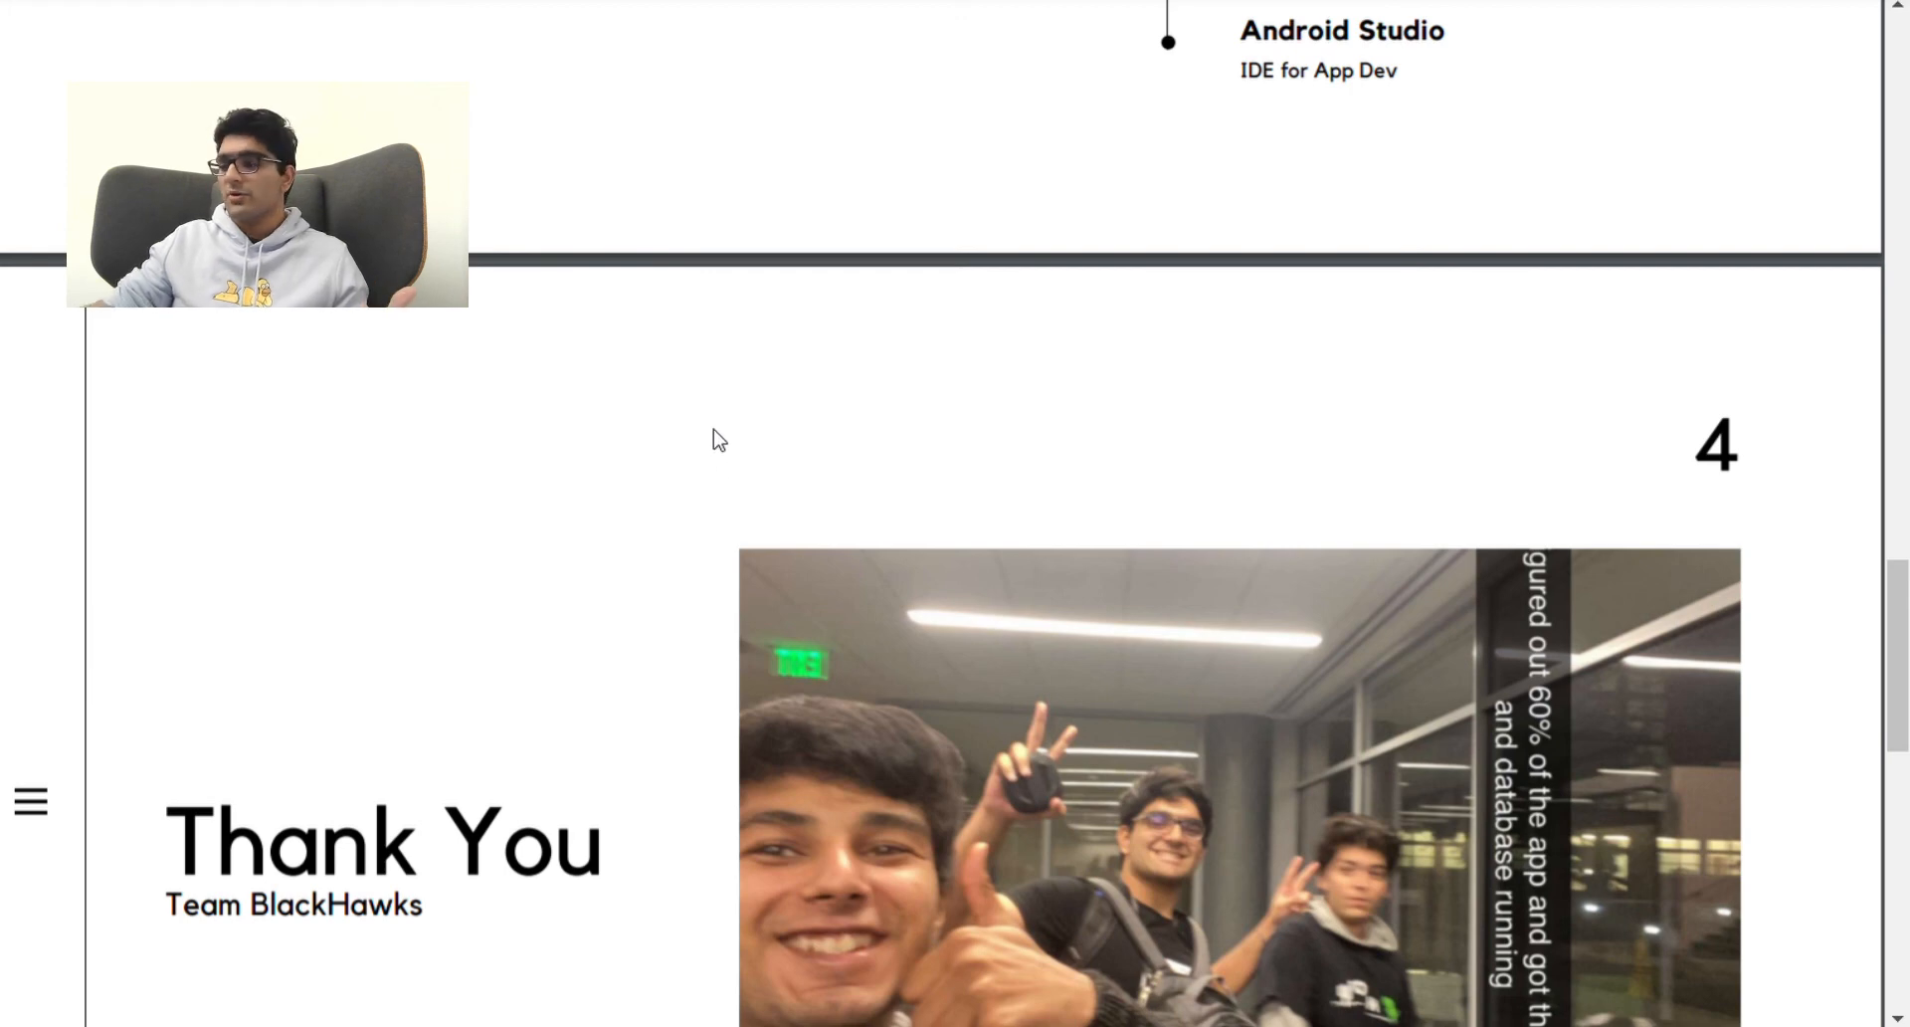
Scroll down until the Team BlackHawks Thank You slide and team photo are fully visible.
scroll(down, 3)
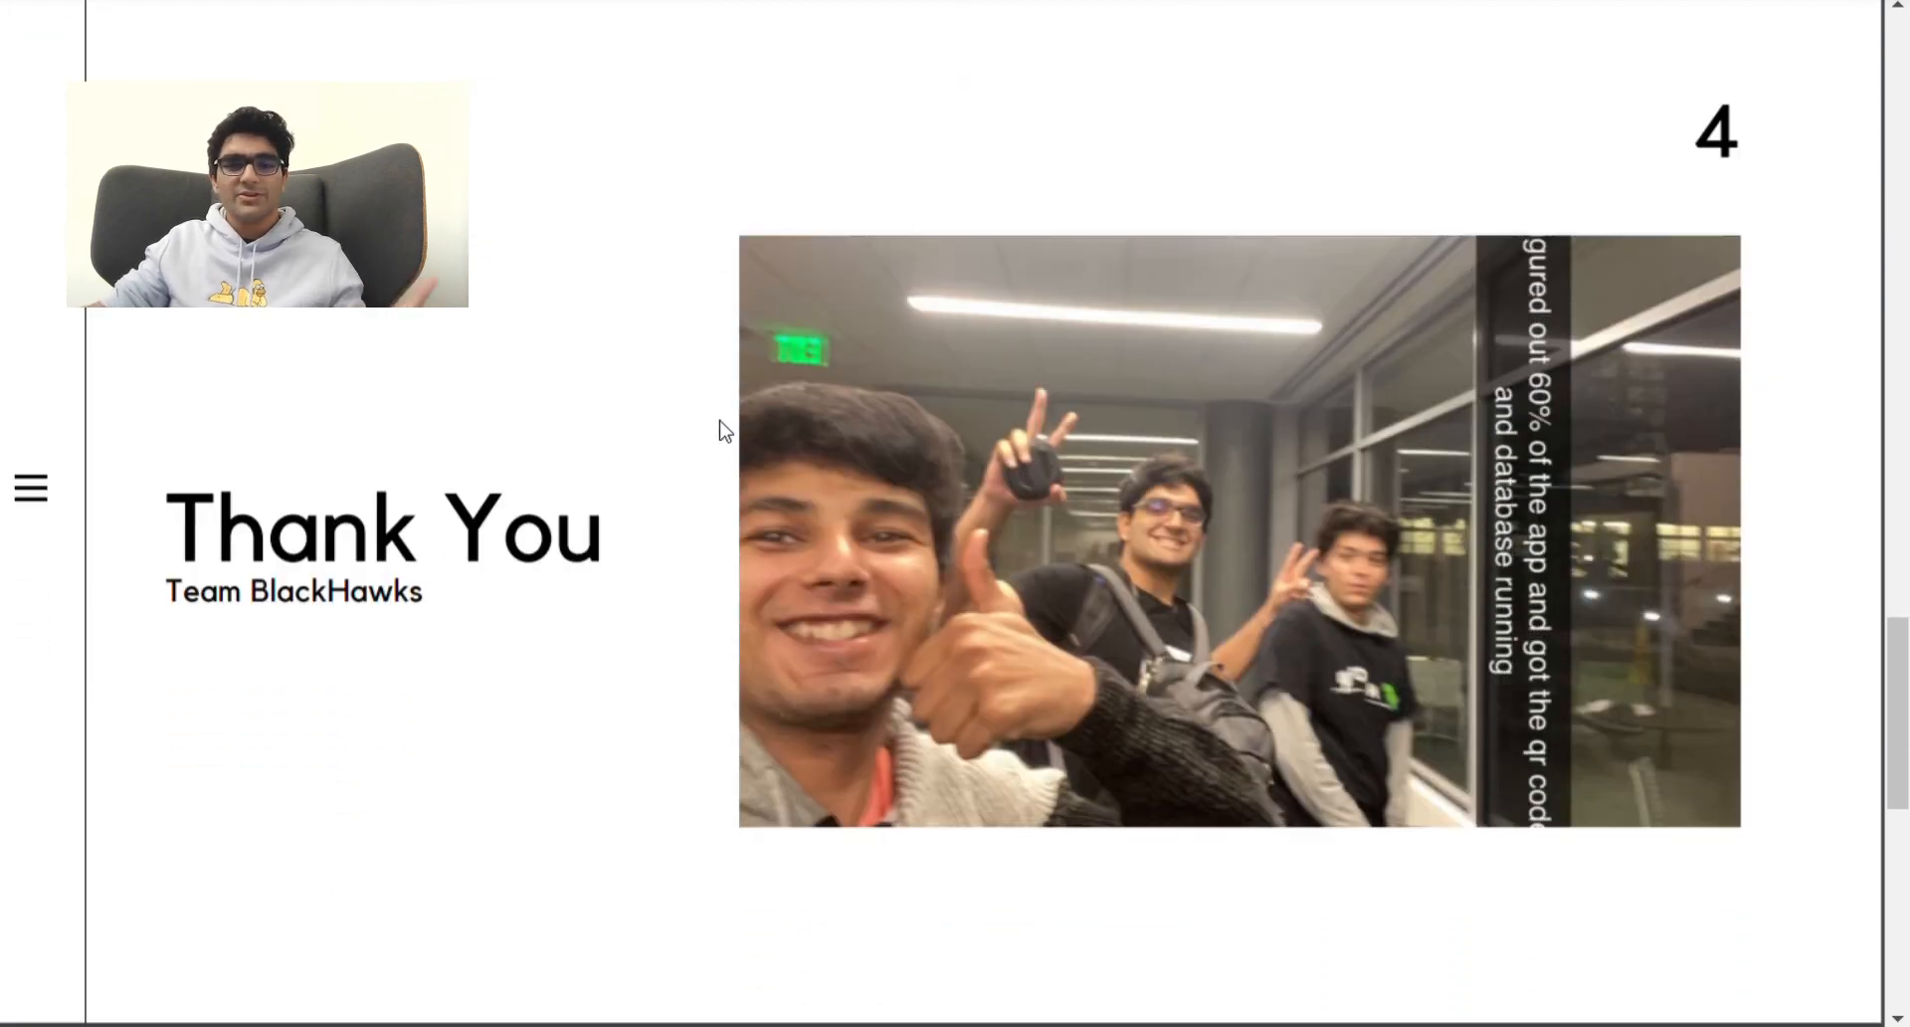
mouse_move(699, 450)
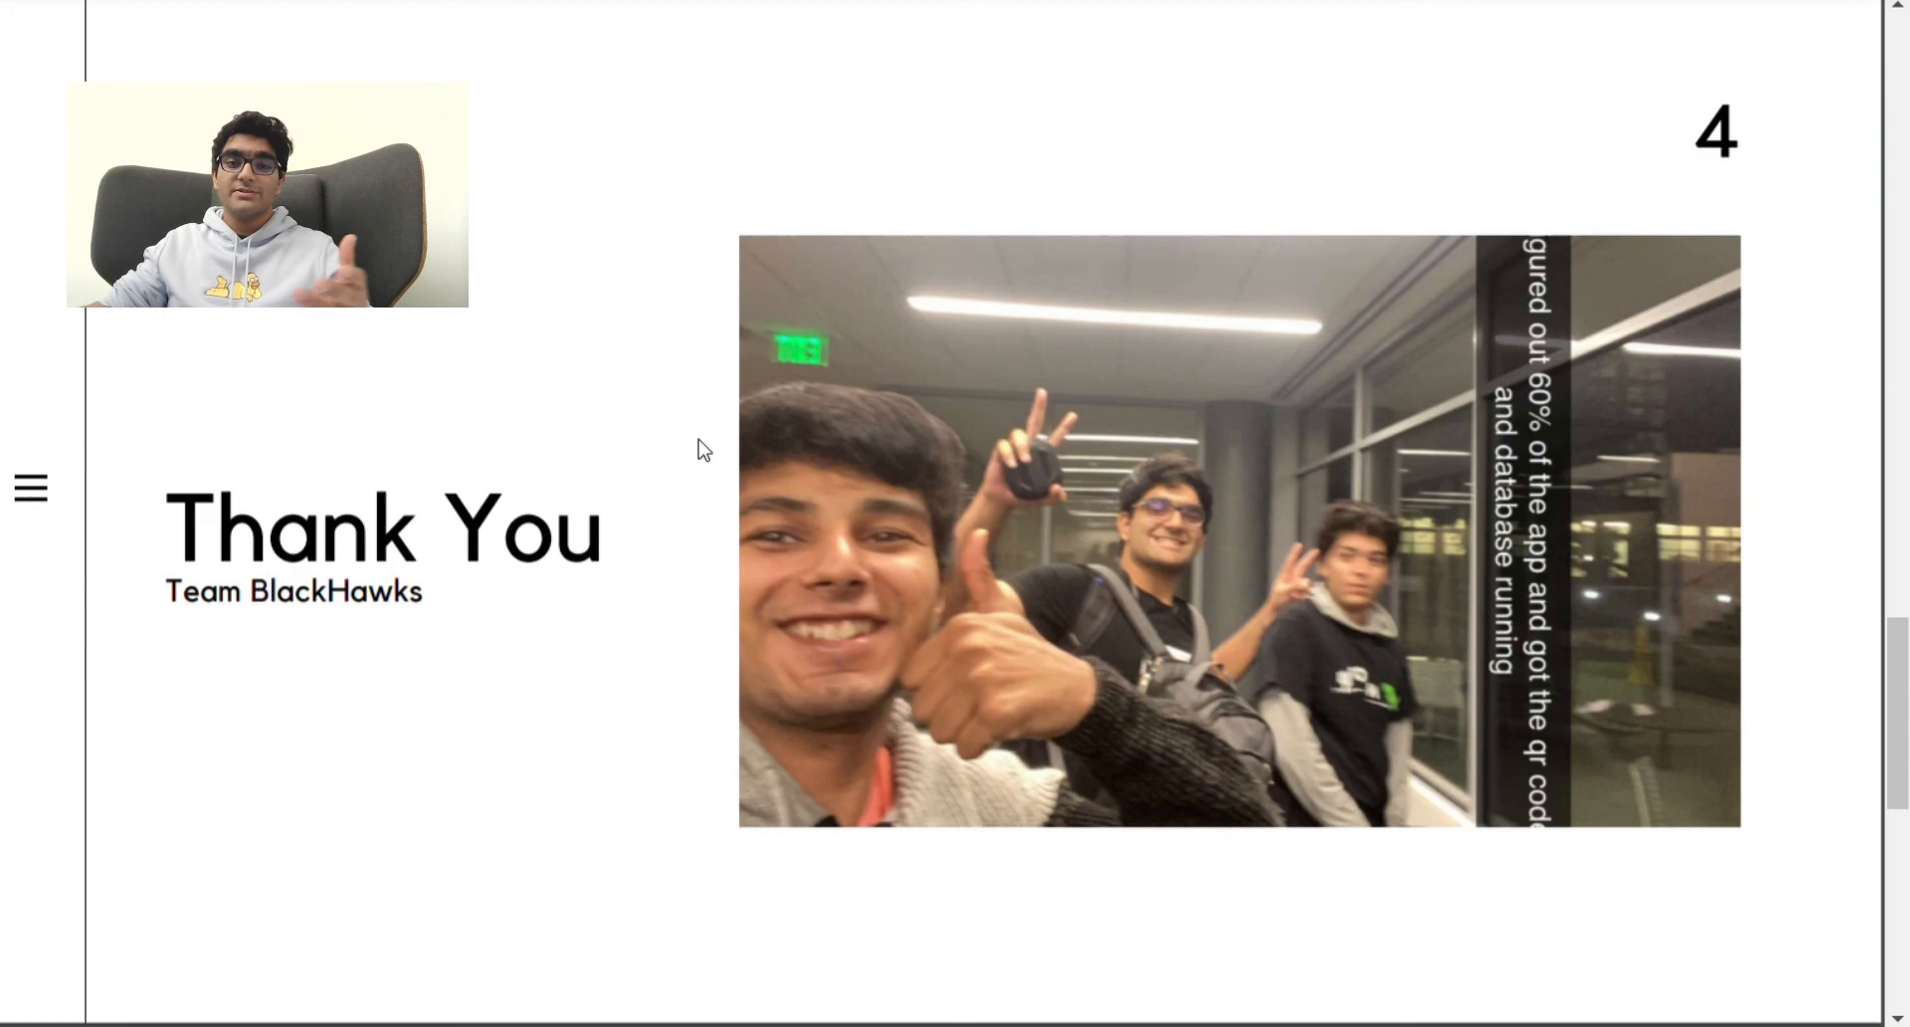
scroll(down, 3)
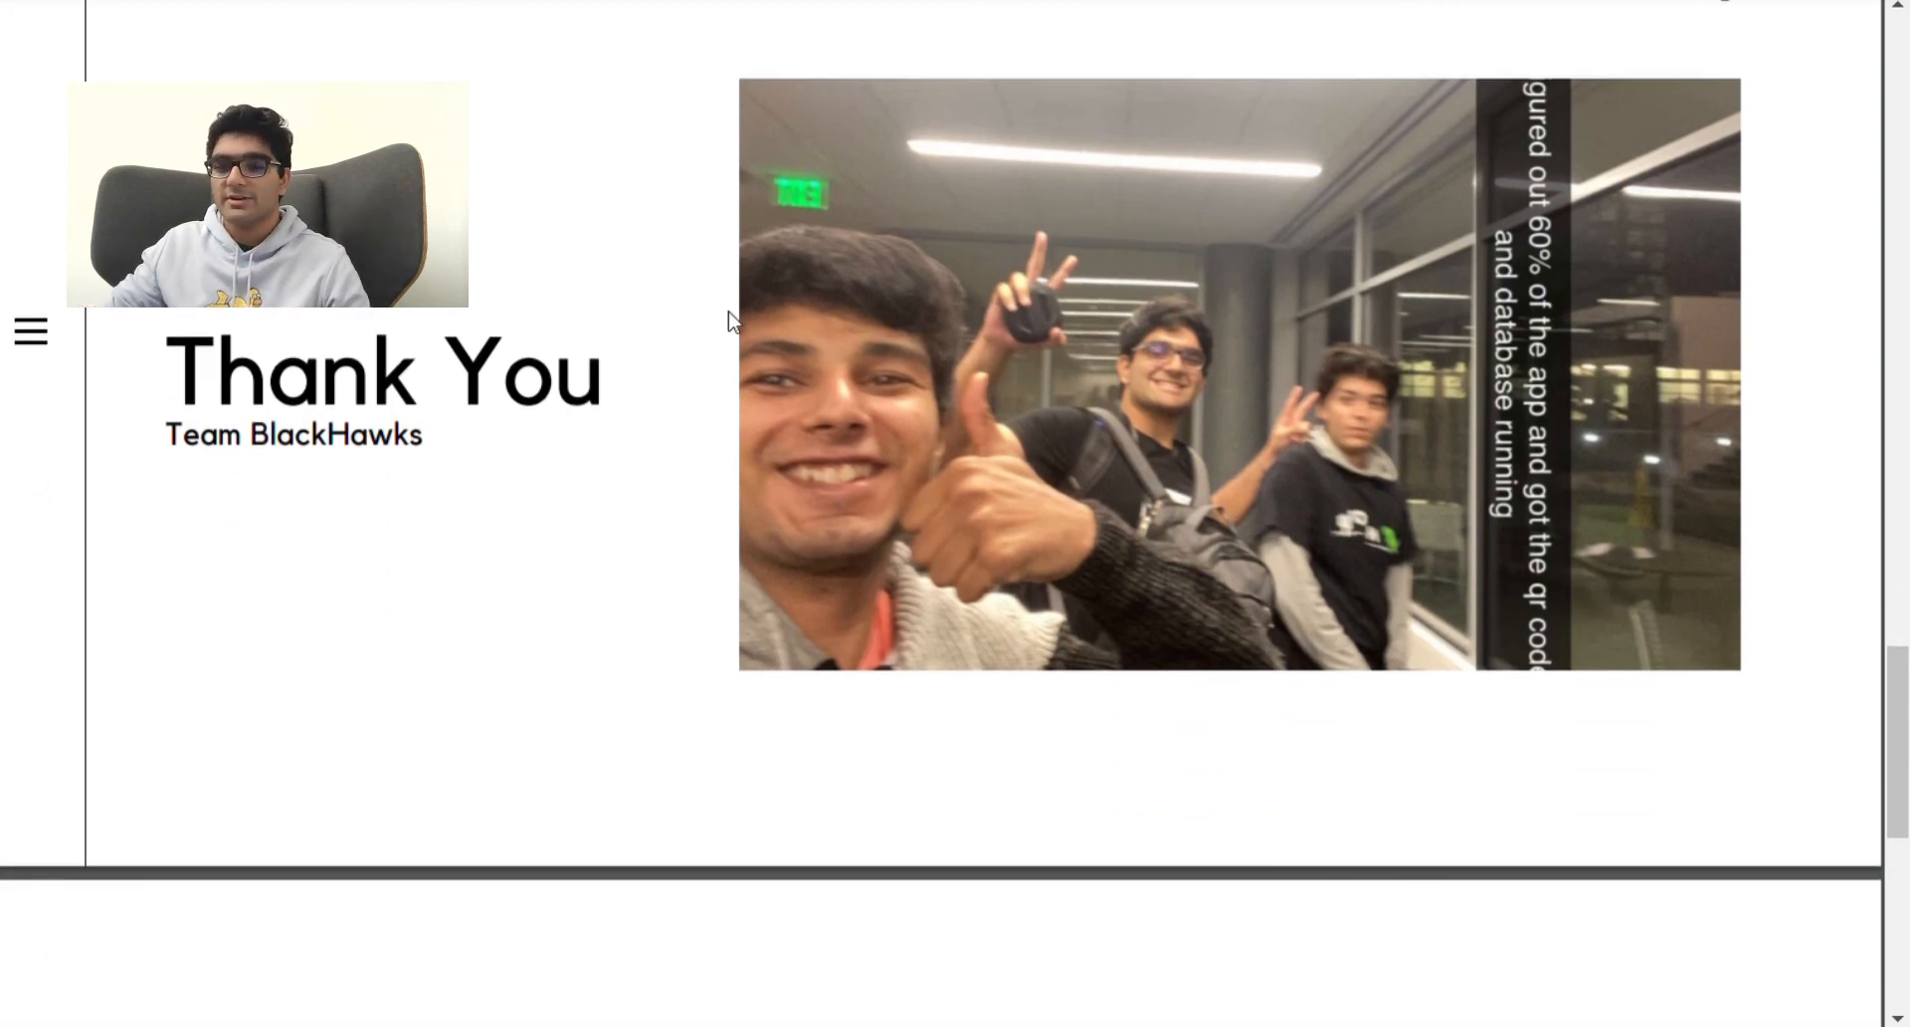